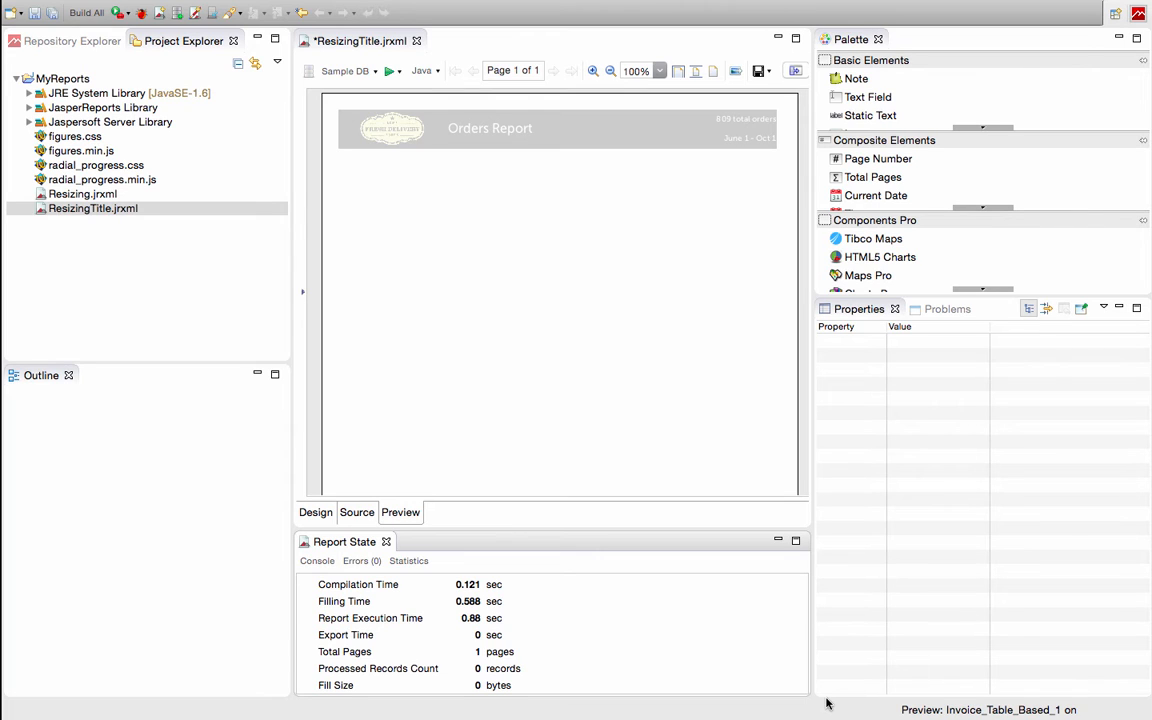
mouse_move(654, 128)
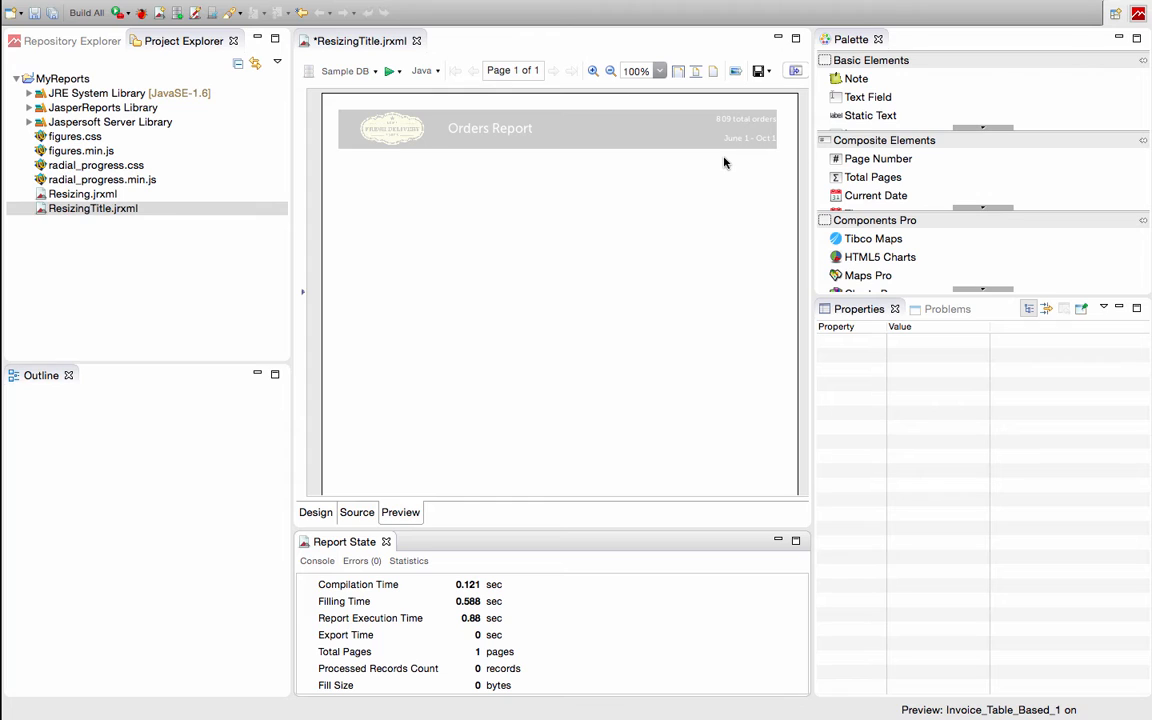
mouse_move(388, 156)
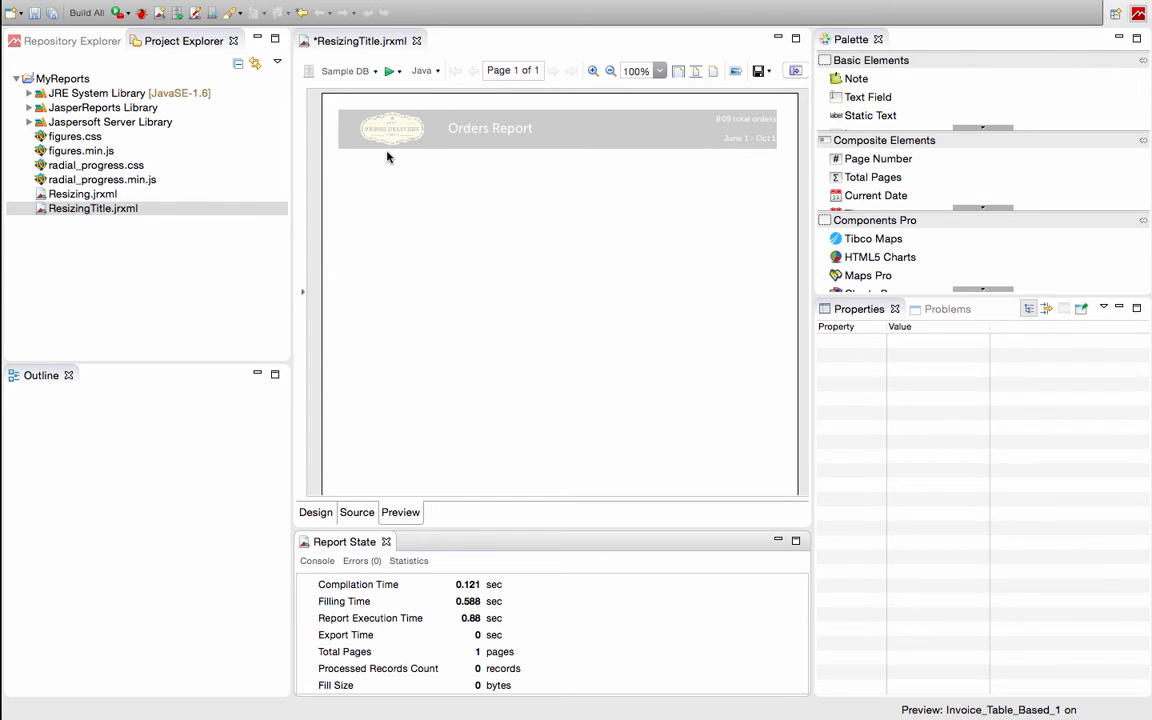
mouse_move(700, 150)
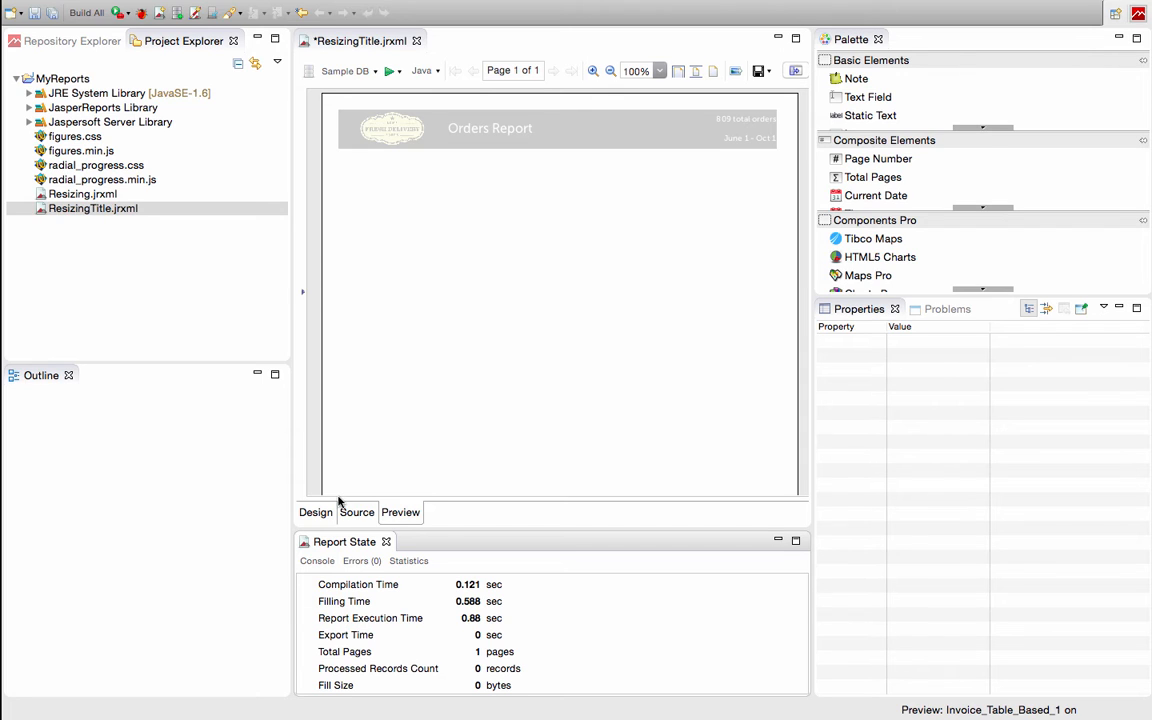
Stretch the title frame down to about 149 px so it fills the Title band.
left_click(316, 512)
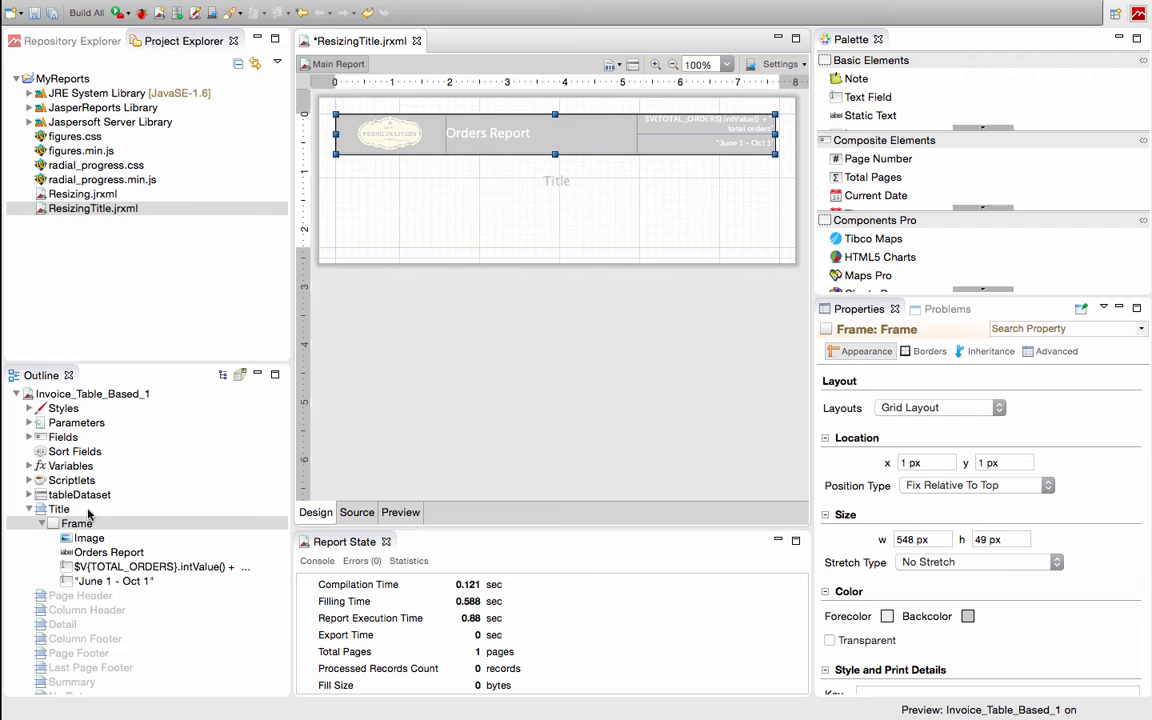
left_click(76, 524)
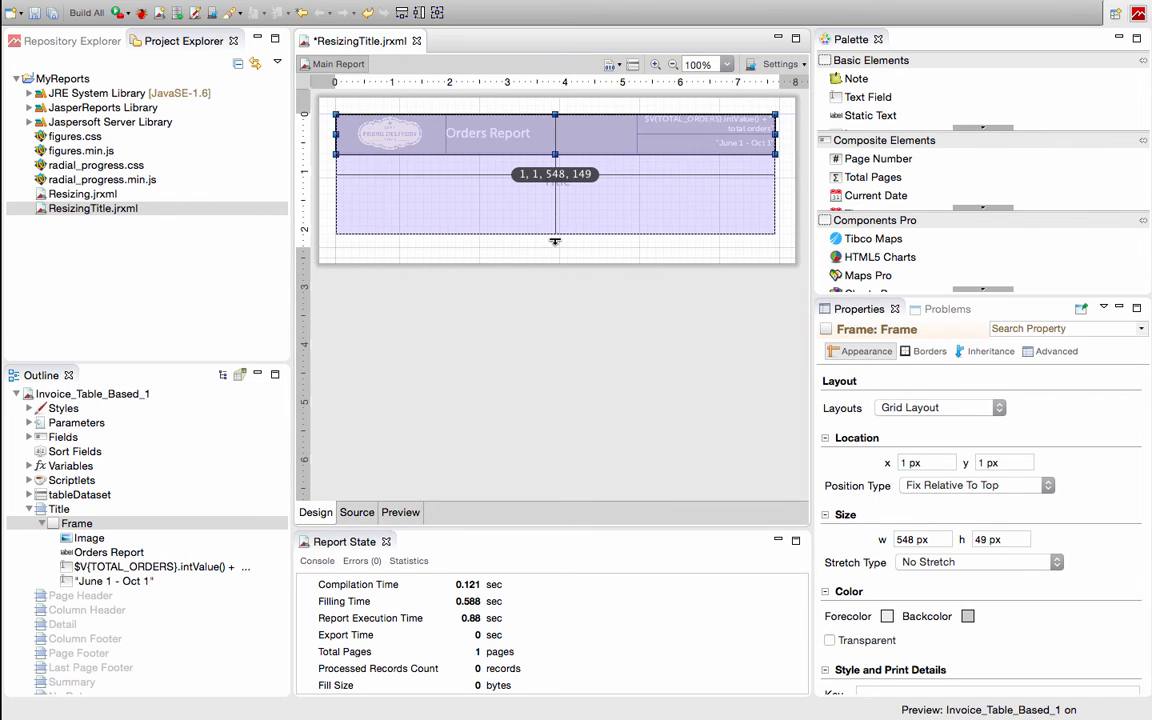
left_click_drag(556, 256, 556, 240)
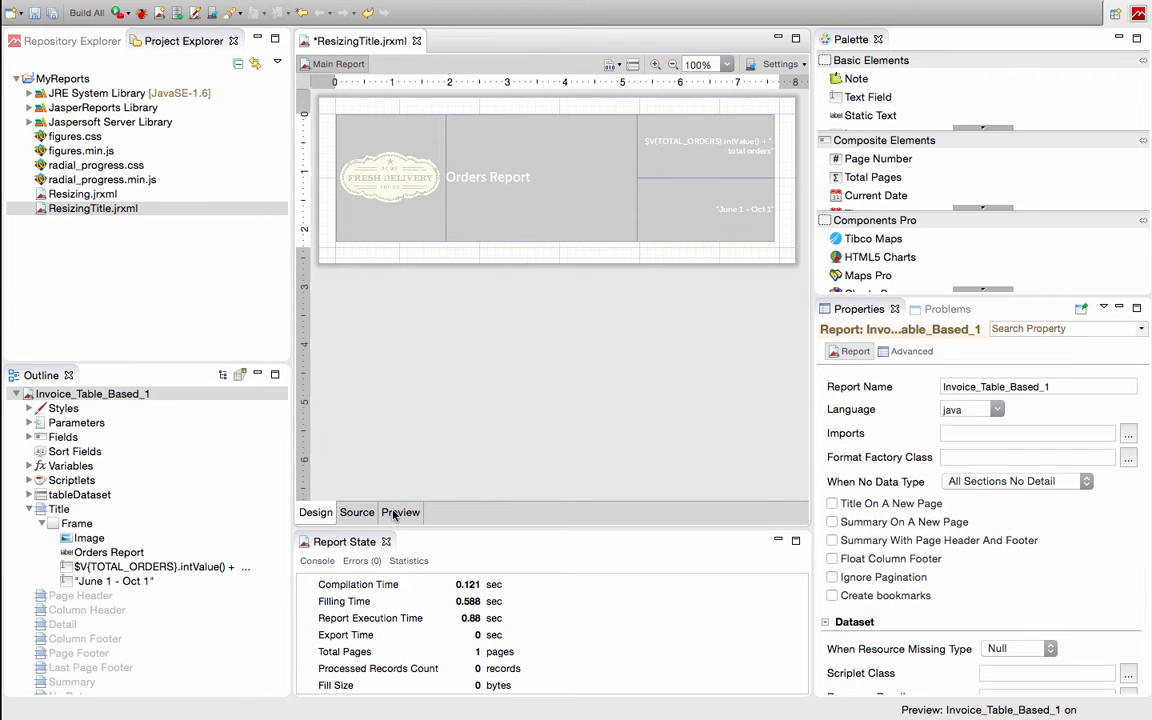
Preview the report showing the taller title band with the enlarged logo.
left_click(400, 512)
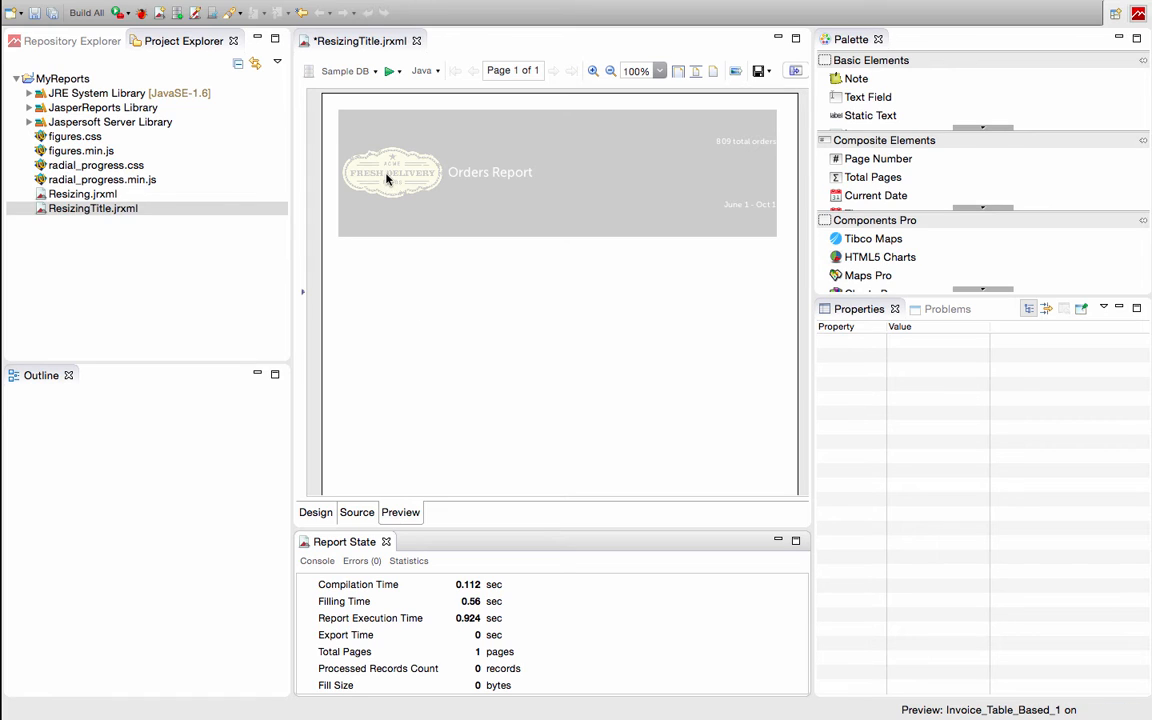
mouse_move(468, 176)
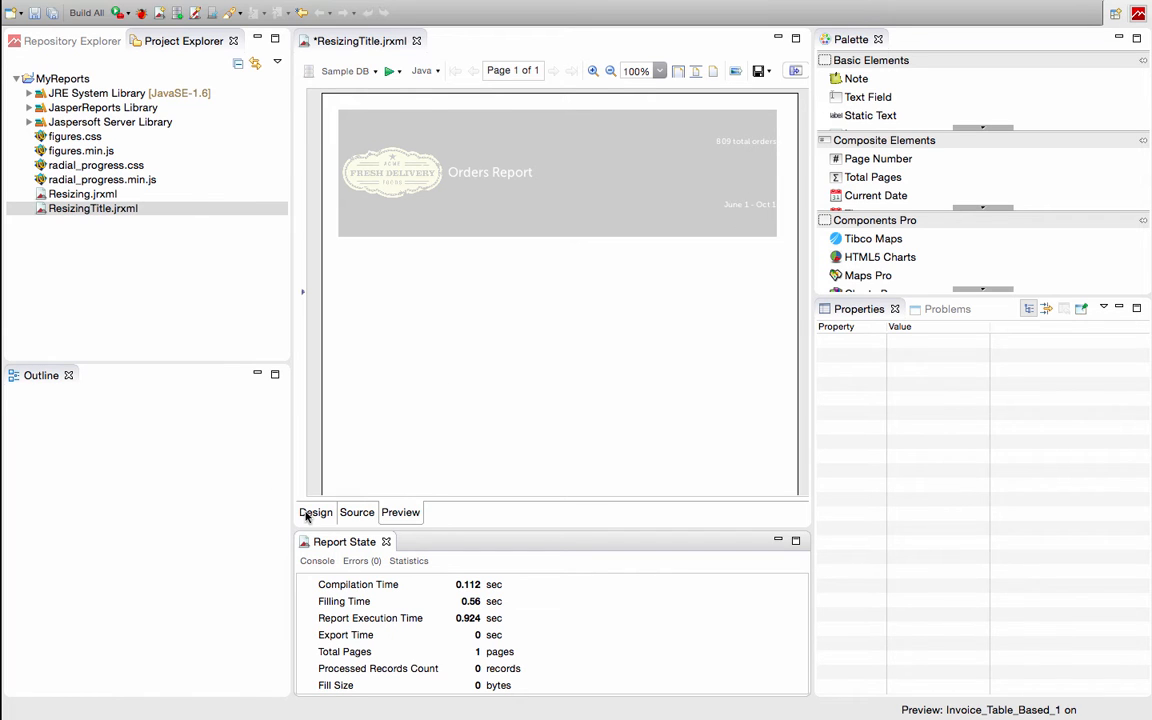
Return to the designer and select the title frame to check its Grid Layout setting.
left_click(316, 512)
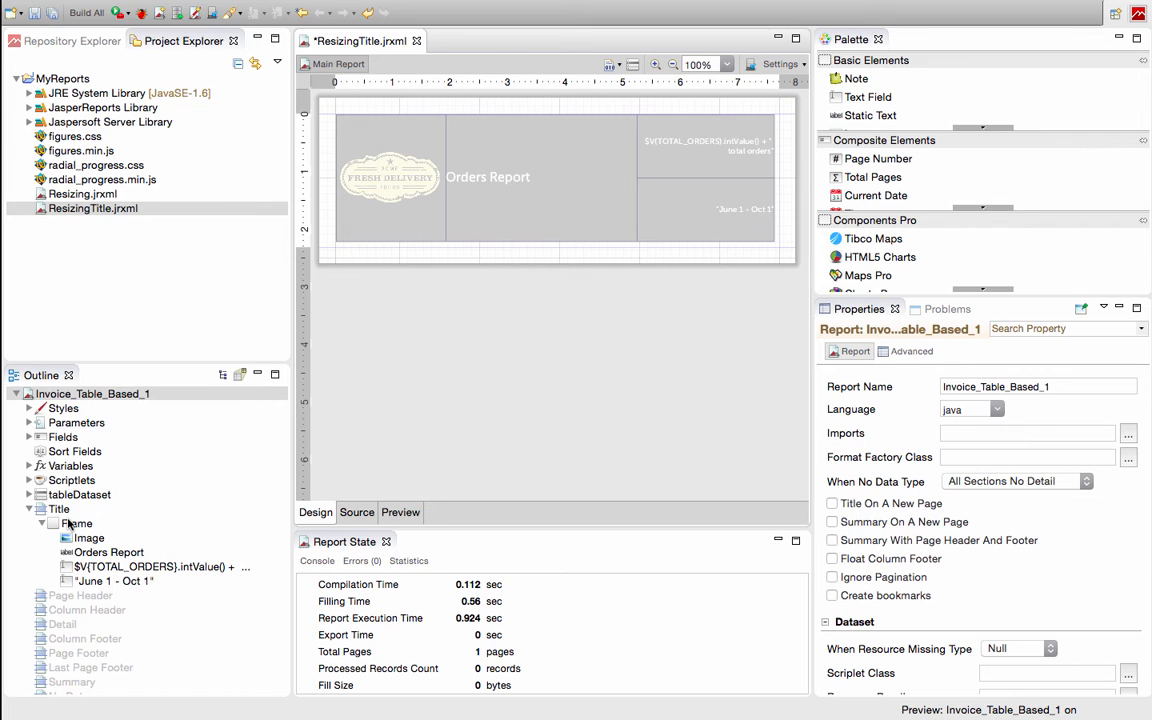
left_click(76, 524)
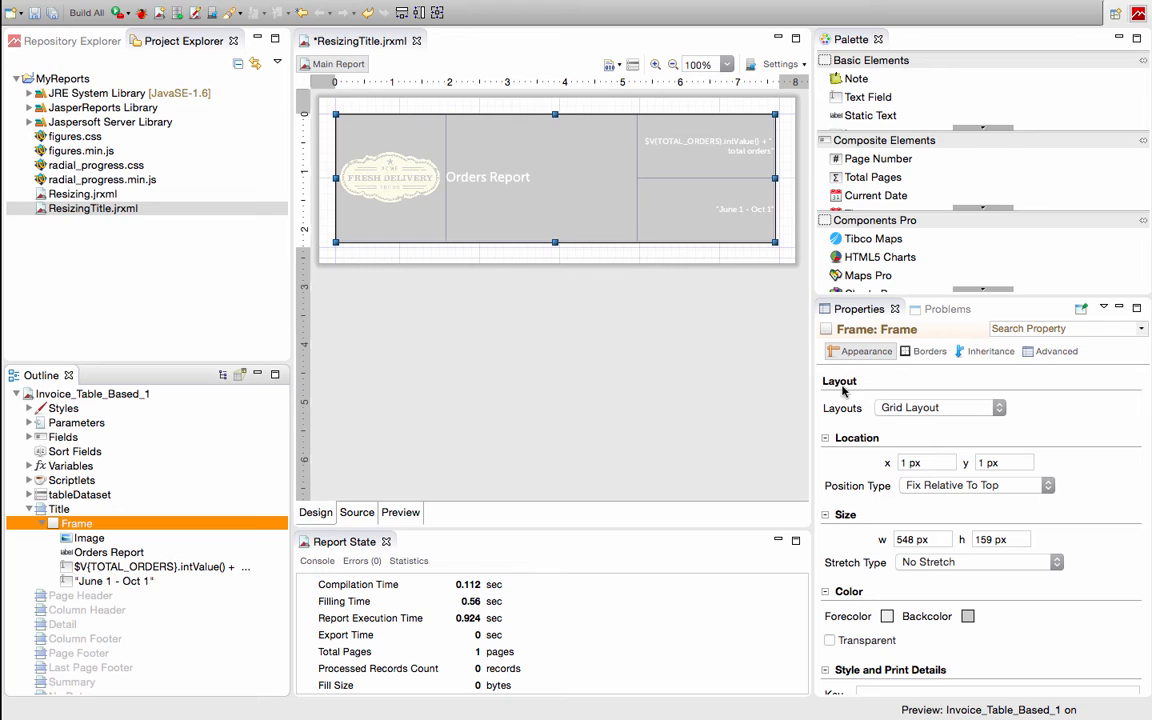
mouse_move(922, 428)
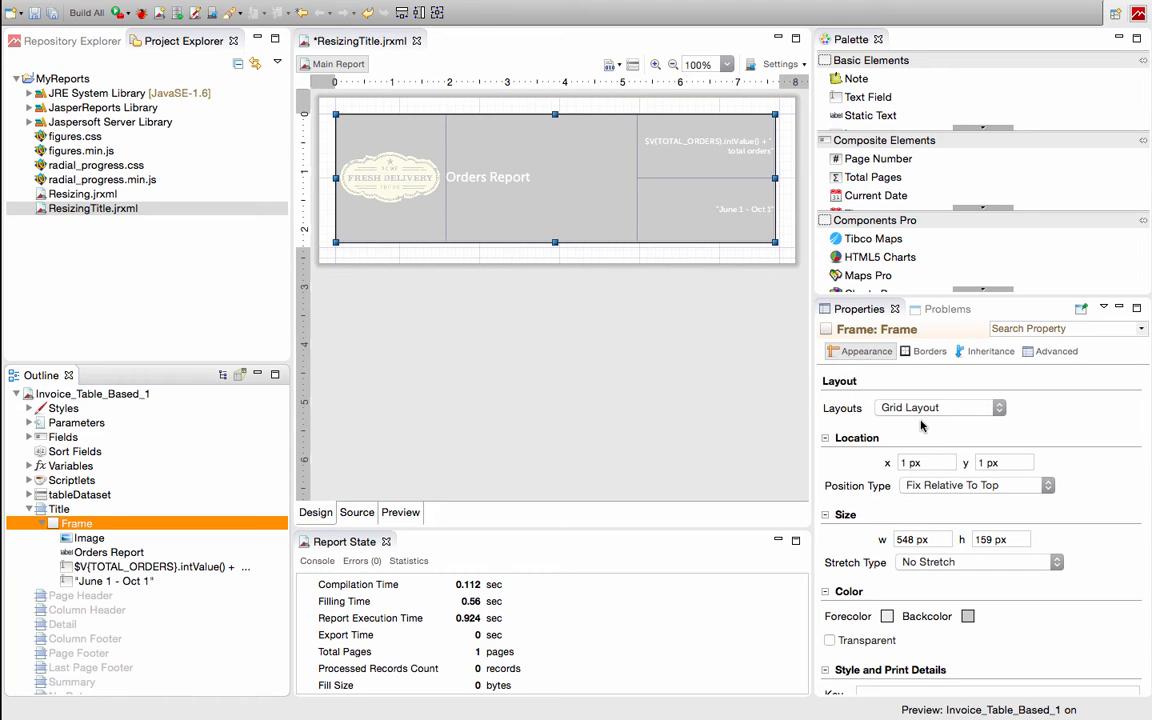
mouse_move(922, 414)
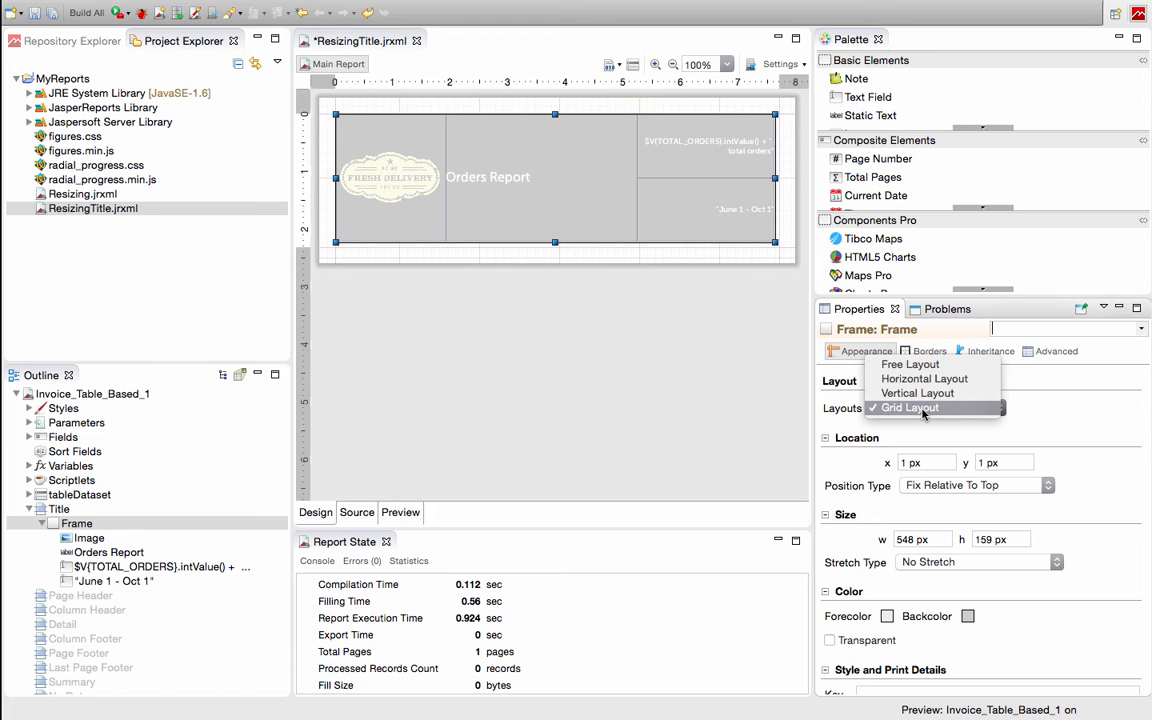
mouse_move(964, 418)
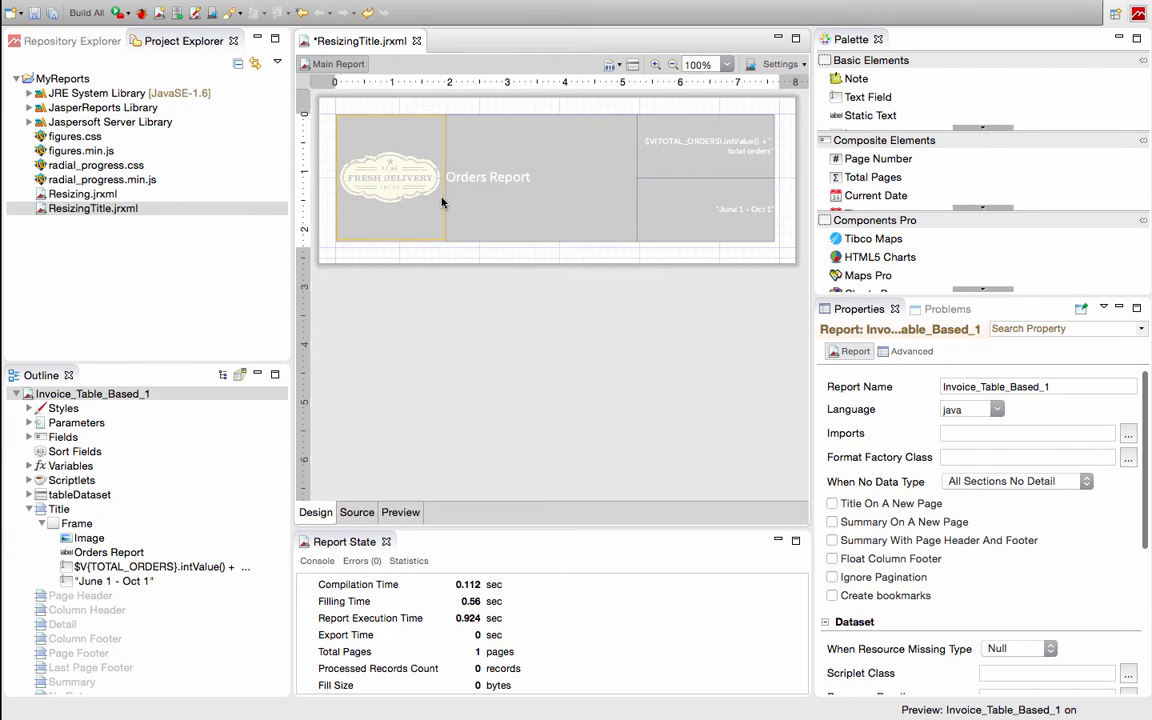
Select the logo image in the frame and set its grid Row Span to 1.
left_click(390, 176)
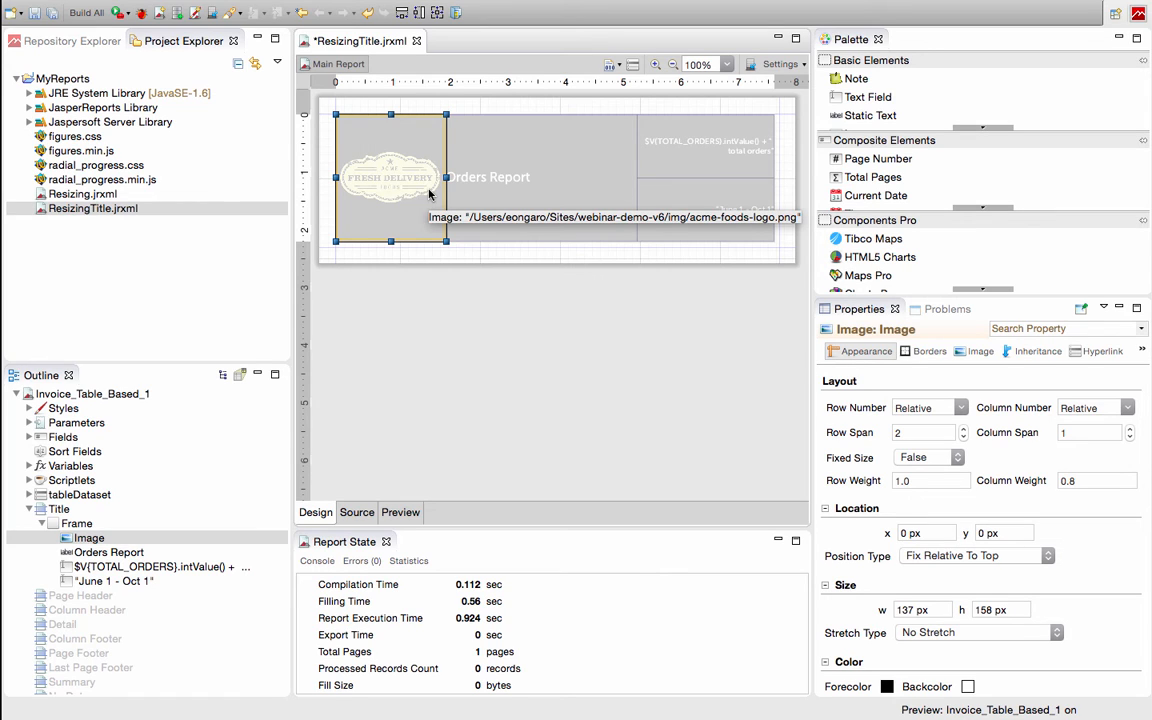
mouse_move(716, 464)
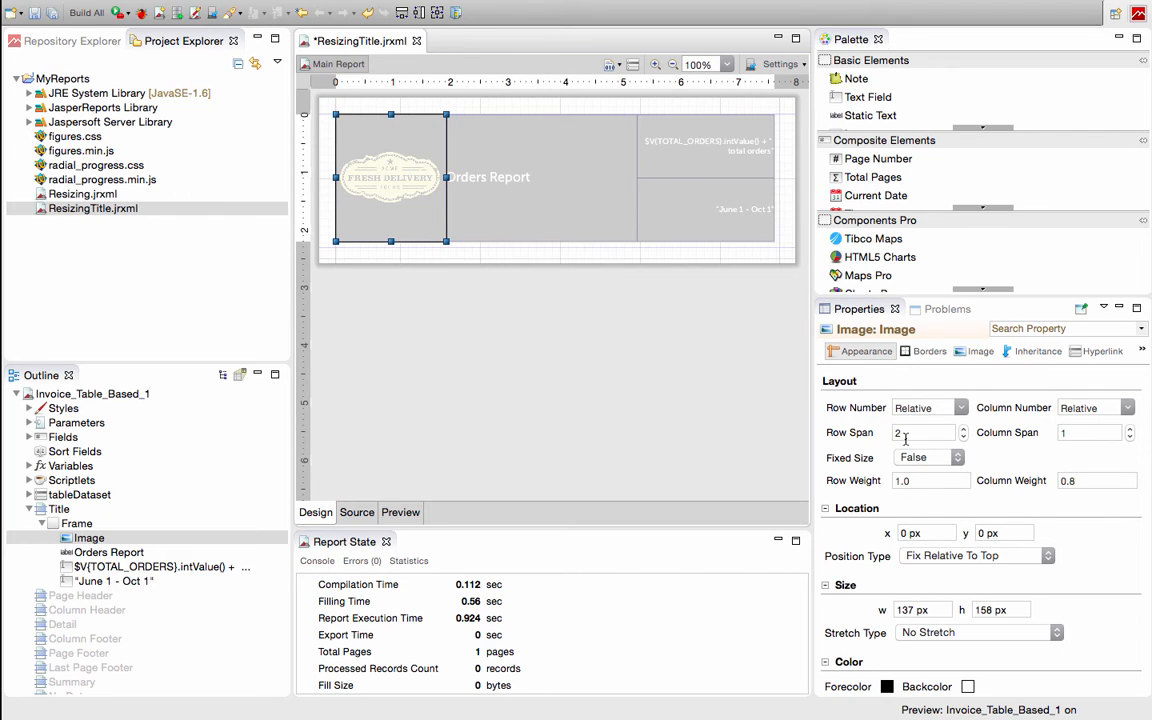
mouse_move(880, 432)
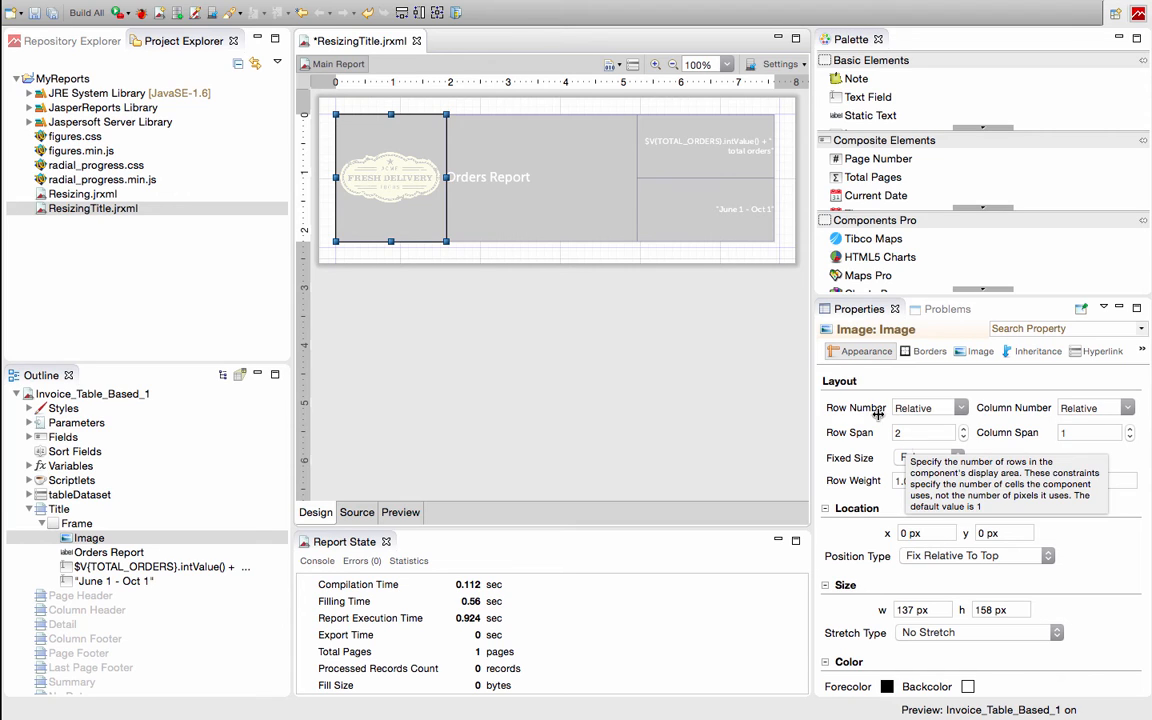
left_click(704, 146)
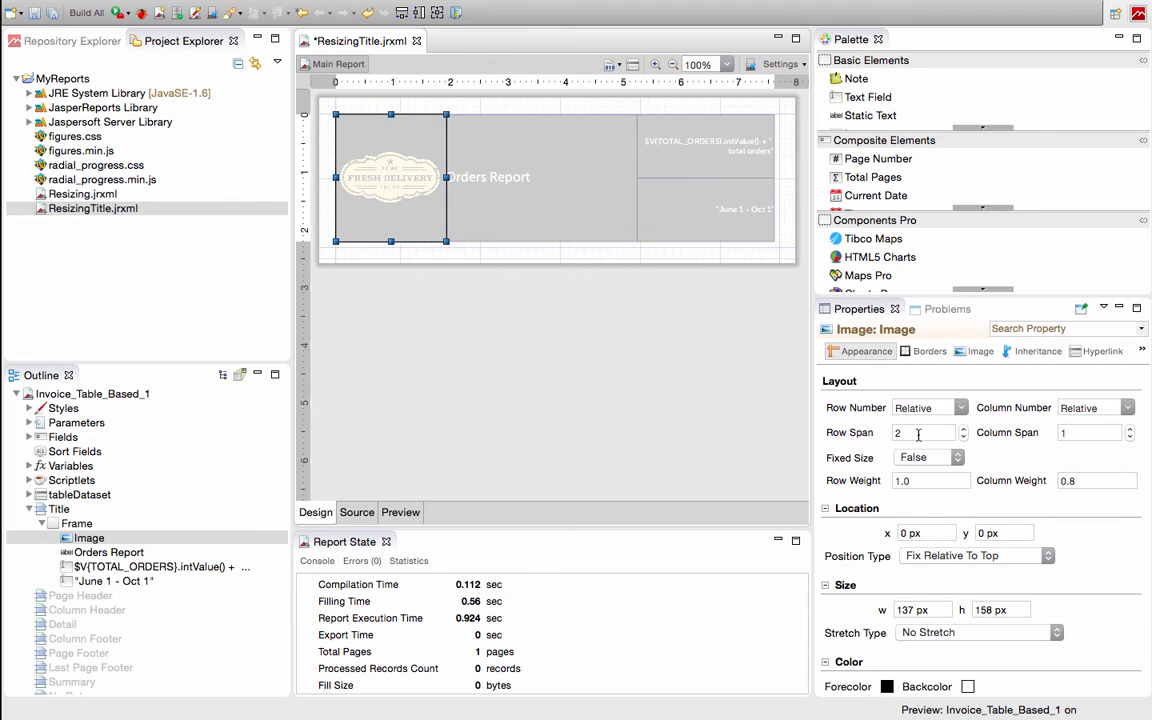
type("1")
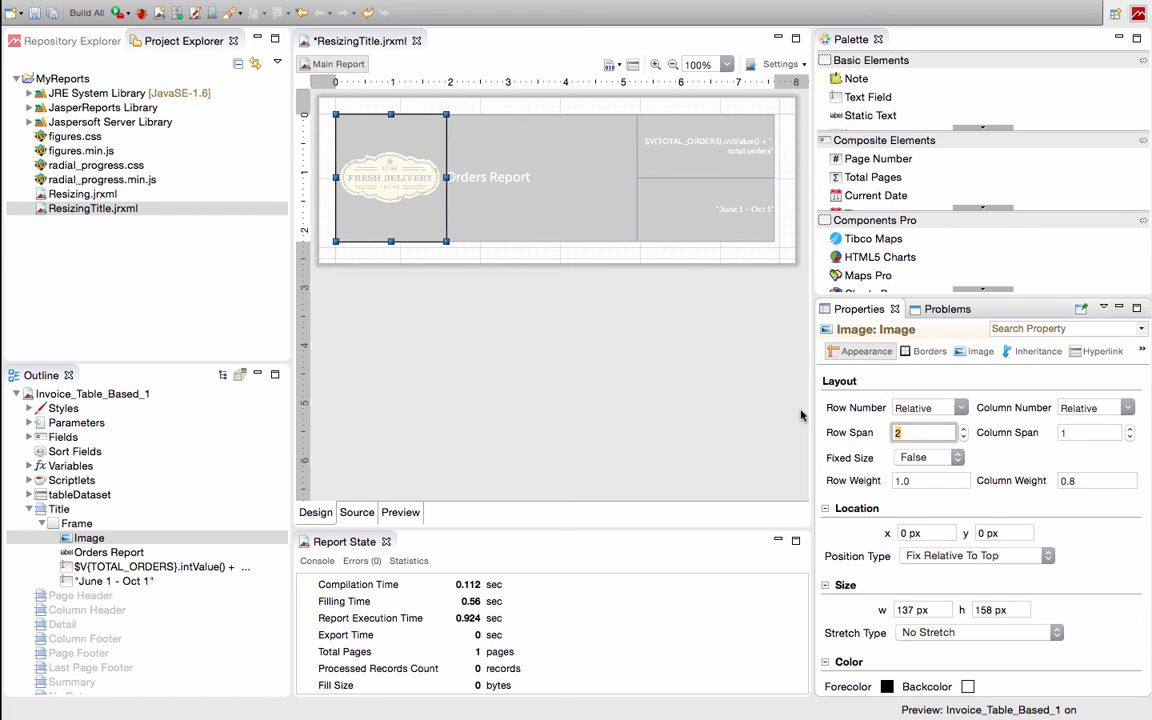
mouse_move(472, 242)
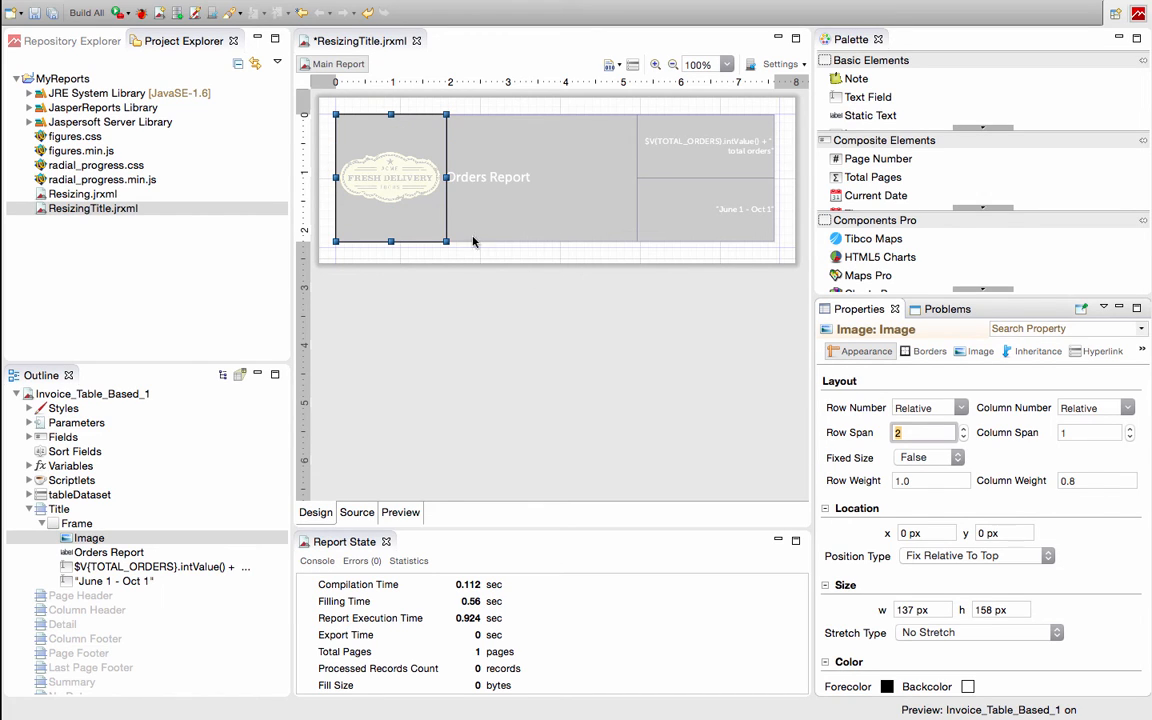
Set the logo image's Column Weight to 0.8, then raise it to 1.5.
left_click(1090, 480)
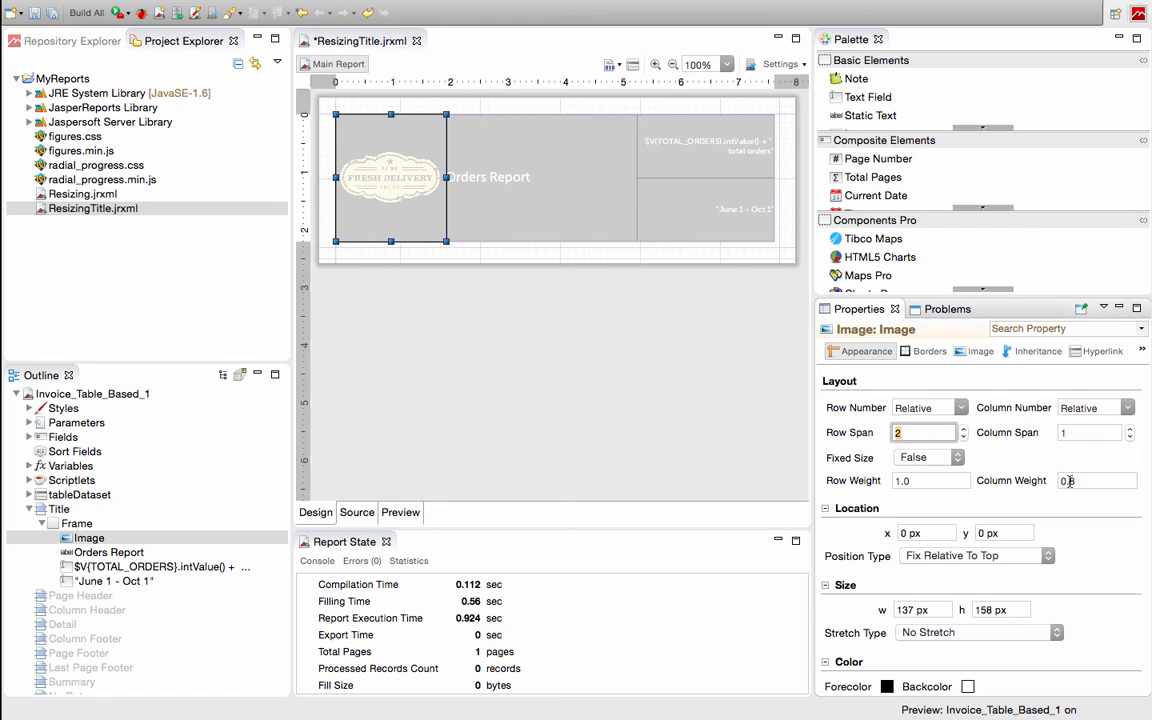
type("0.8")
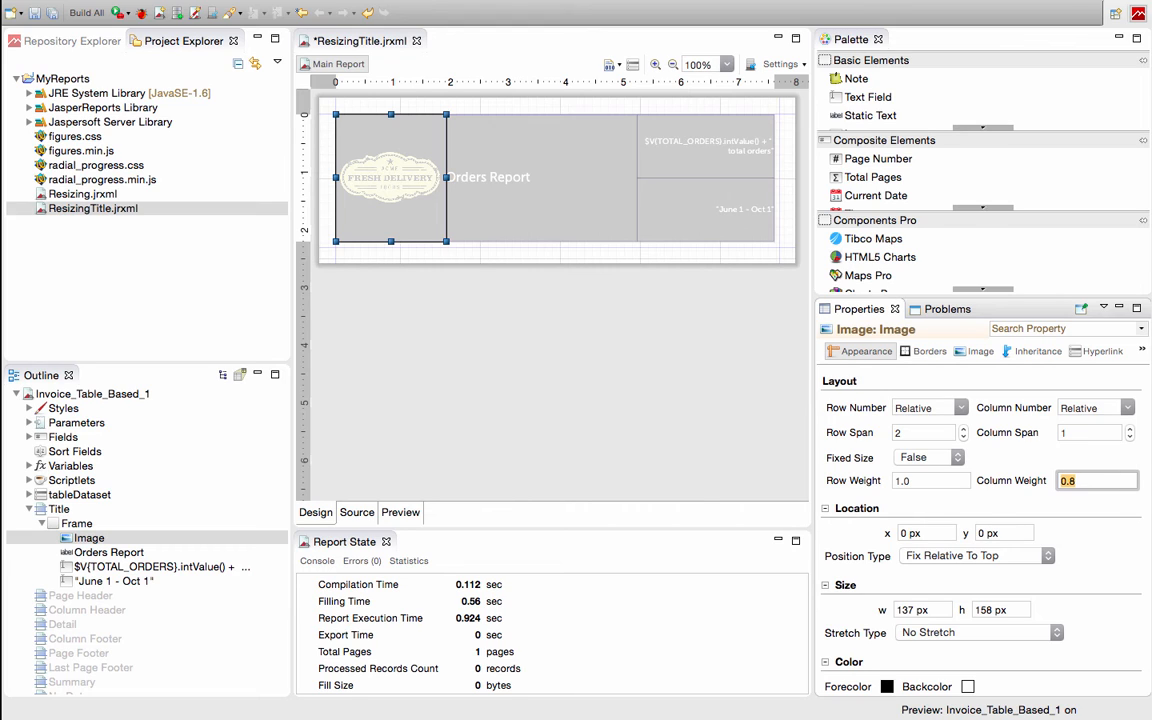
type("1.5")
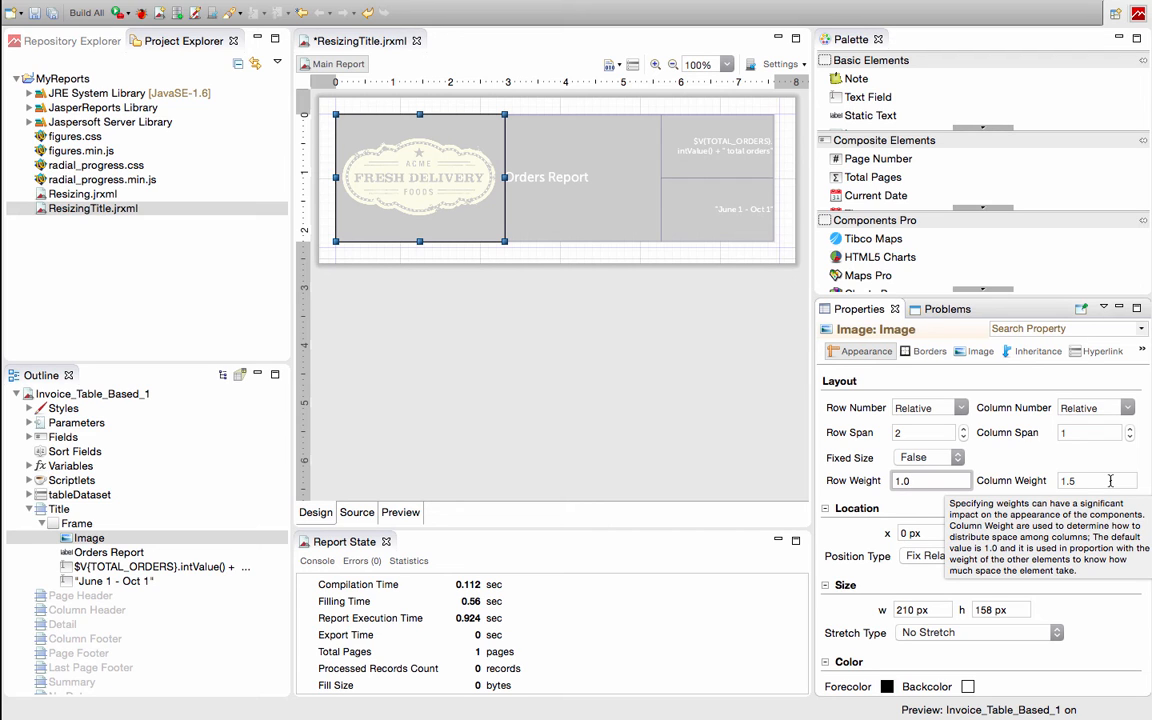
mouse_move(614, 316)
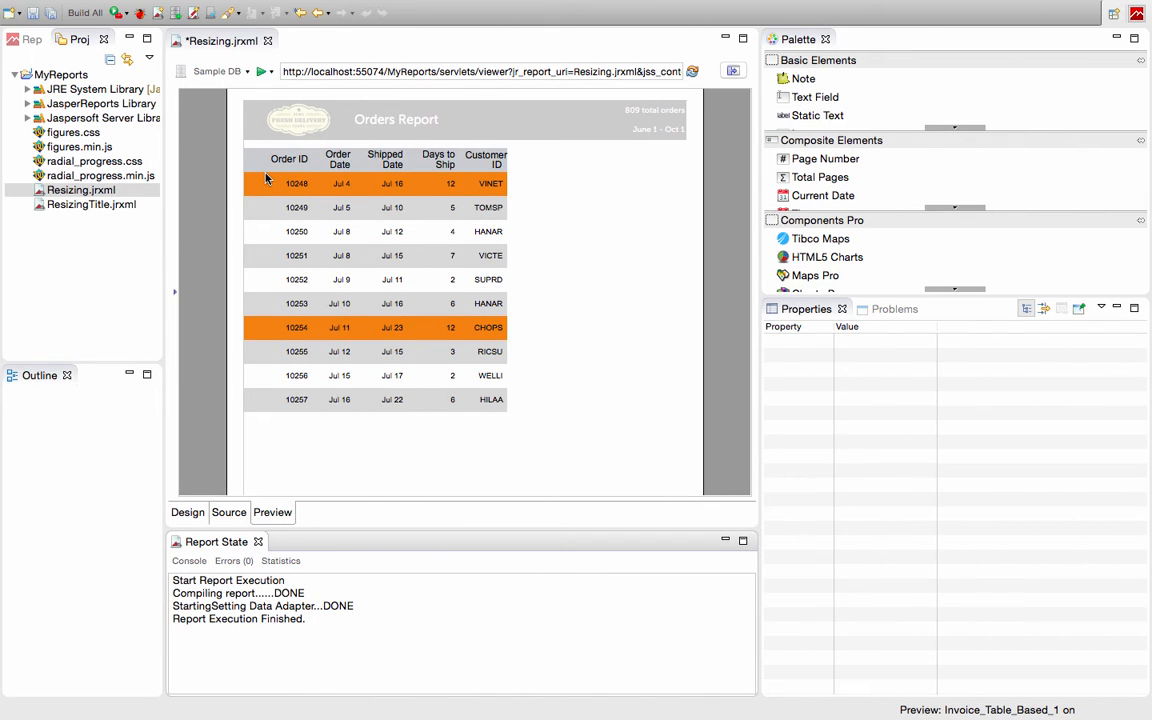
mouse_move(276, 164)
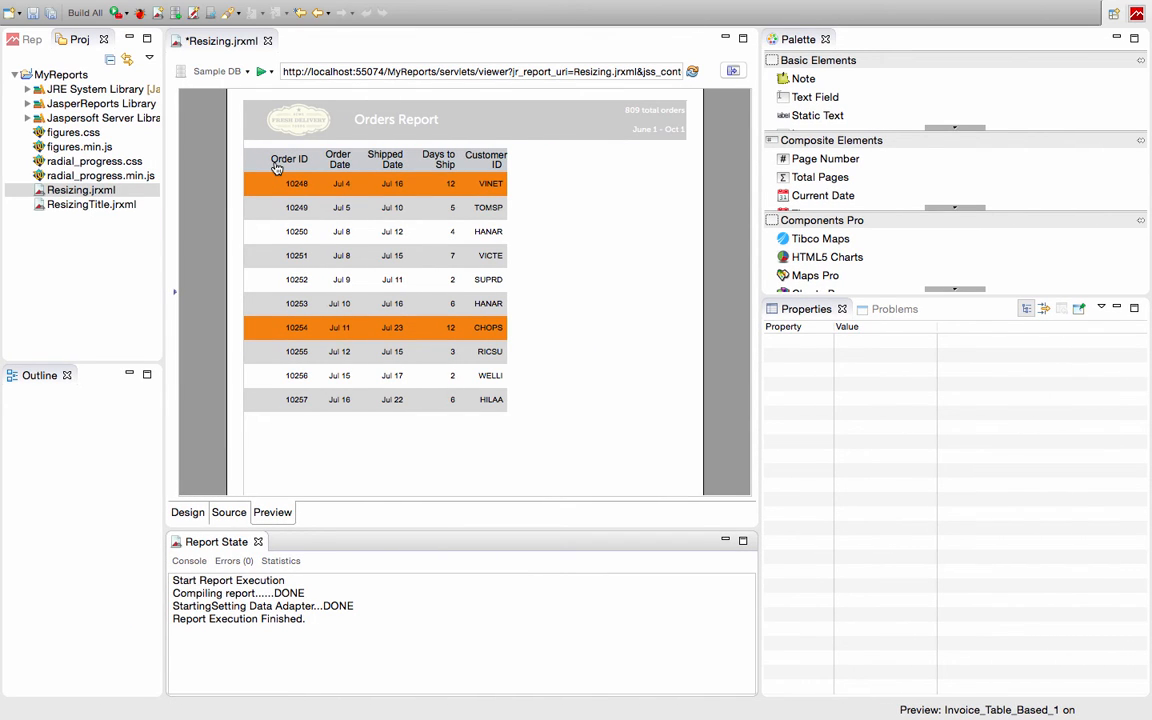
mouse_move(398, 176)
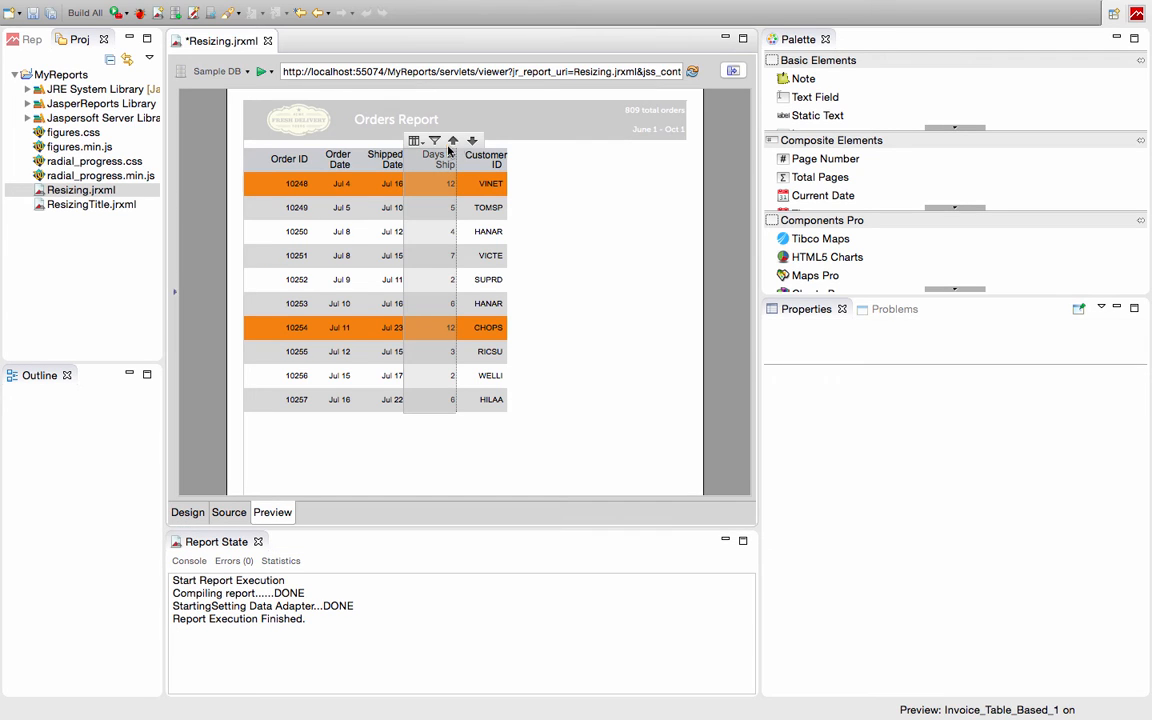
Run the Resizing report preview rendering the Orders Report table with order rows.
left_click(416, 140)
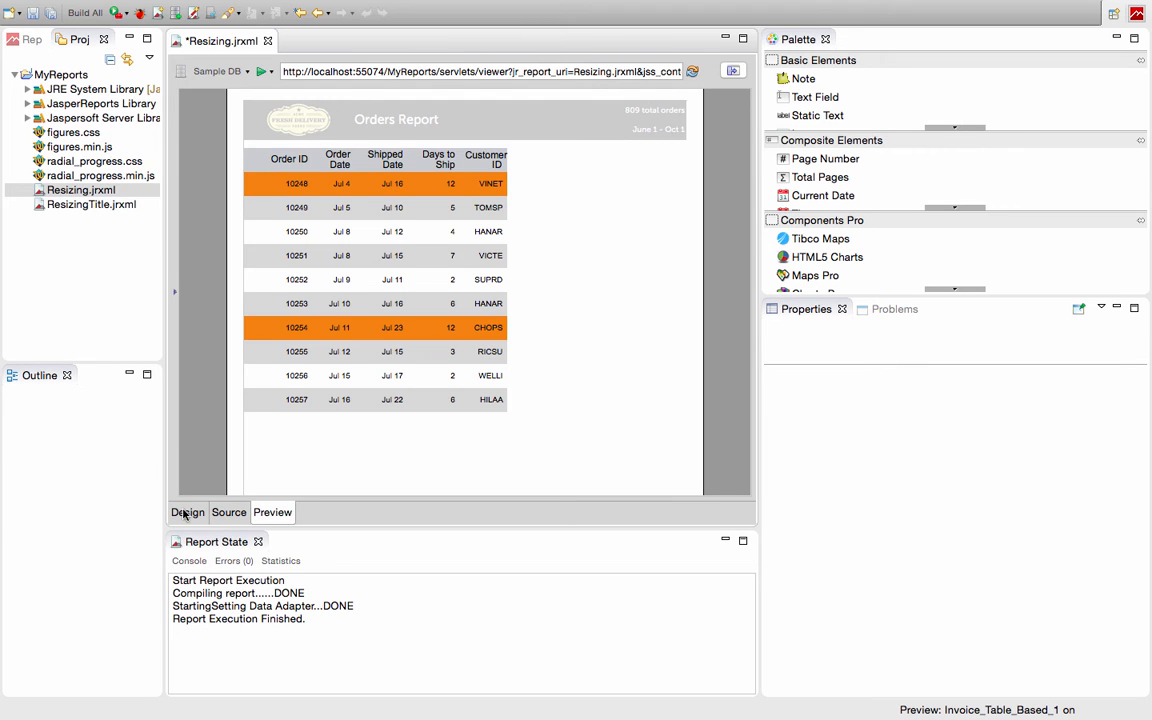
Open the table editor and select the $F{ORDERID} text field in detail Column1.
left_click(188, 512)
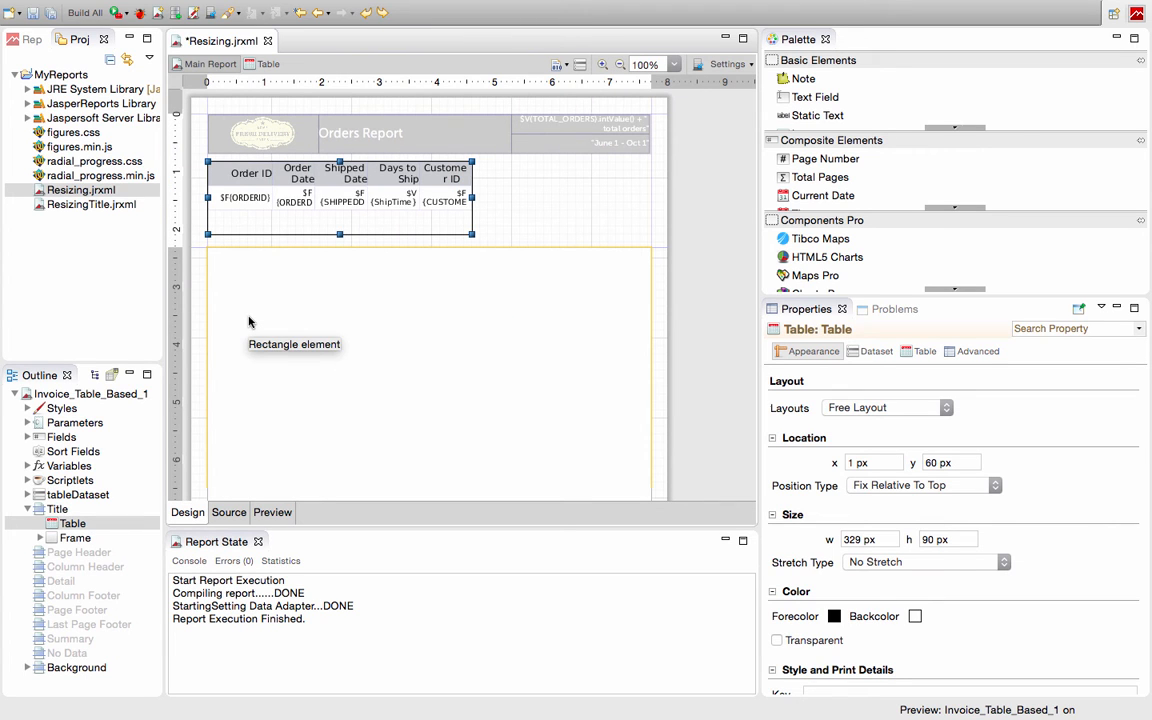
mouse_move(252, 190)
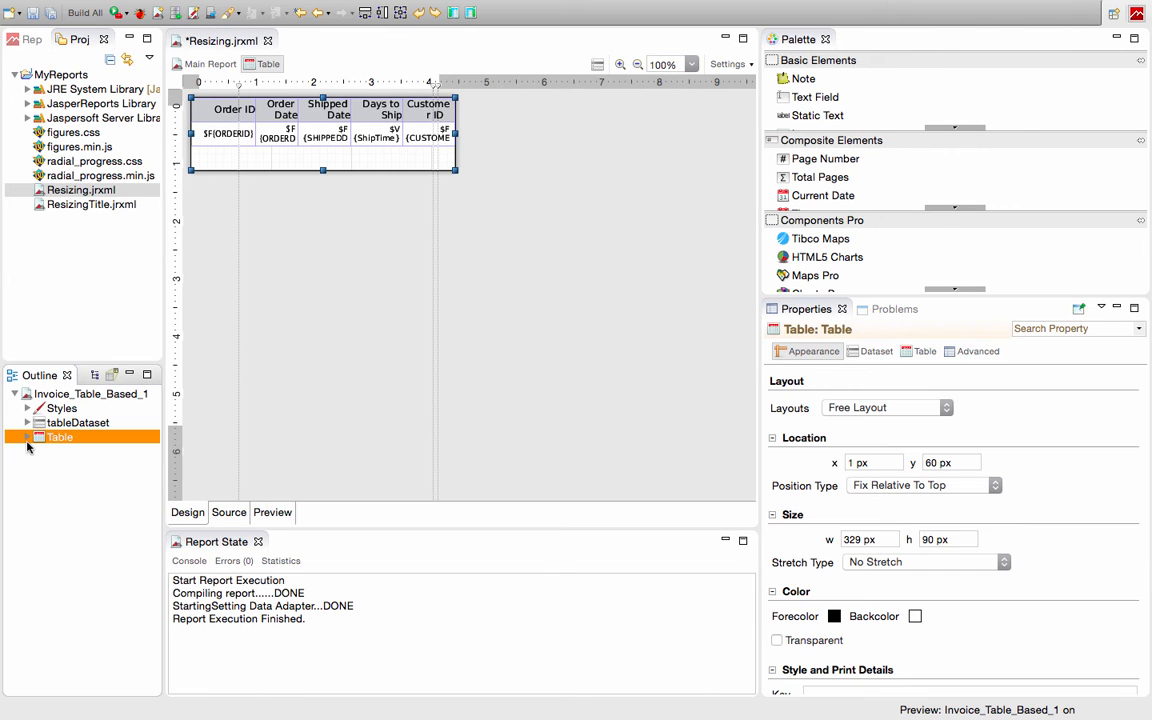
left_click(28, 436)
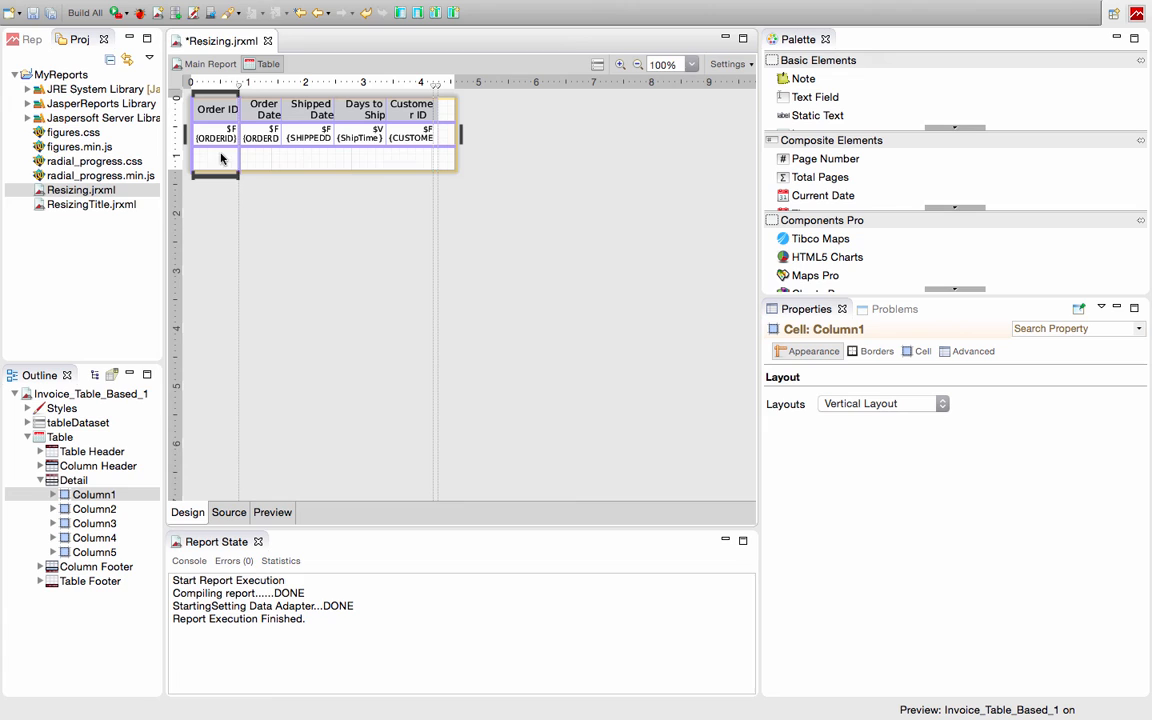
left_click(216, 130)
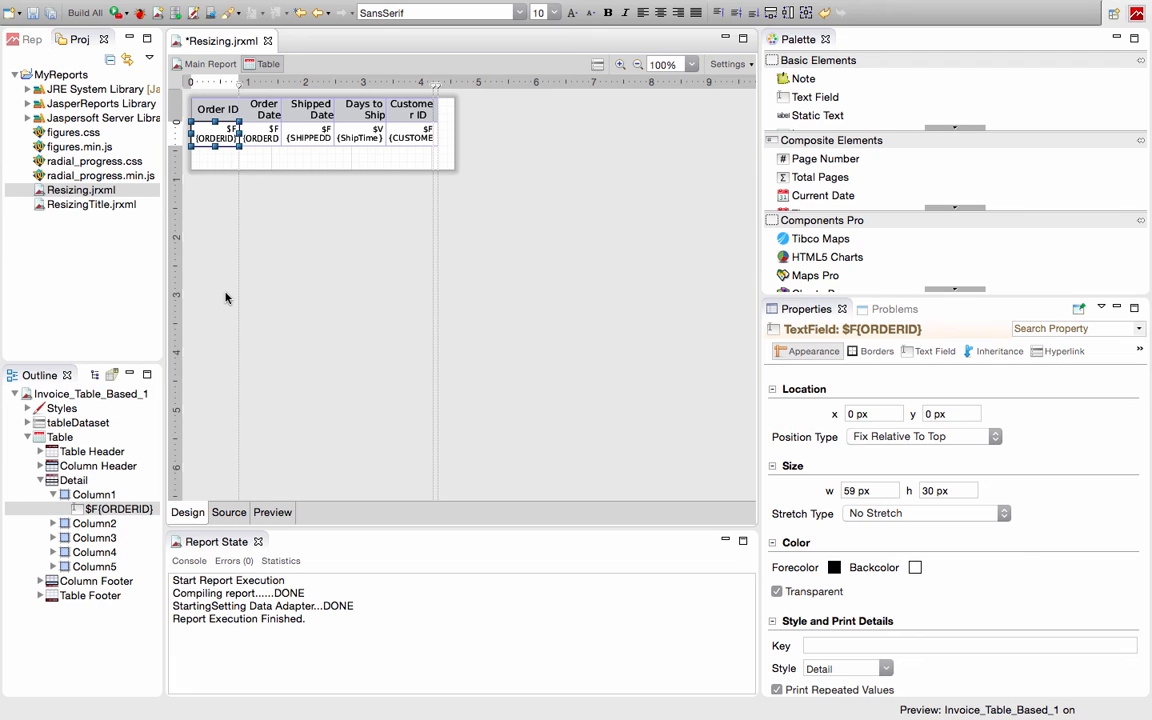
mouse_move(252, 178)
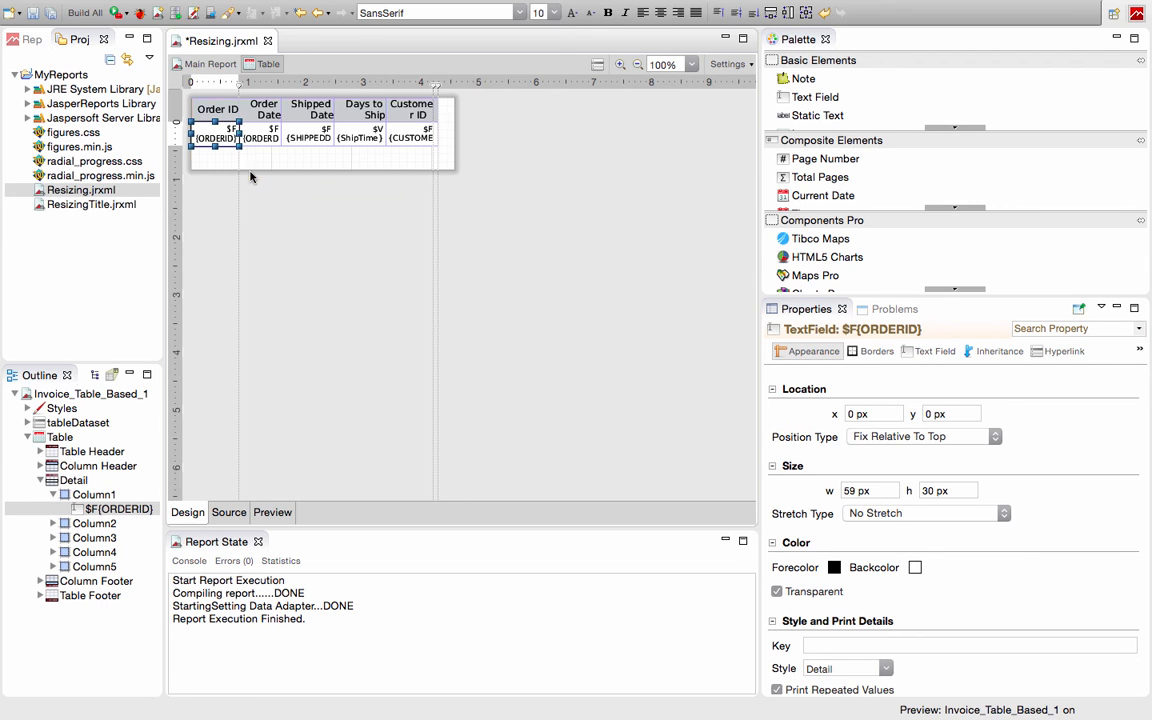
On the main report, widen the table from 329 to 551 px to the right margin.
left_click(204, 64)
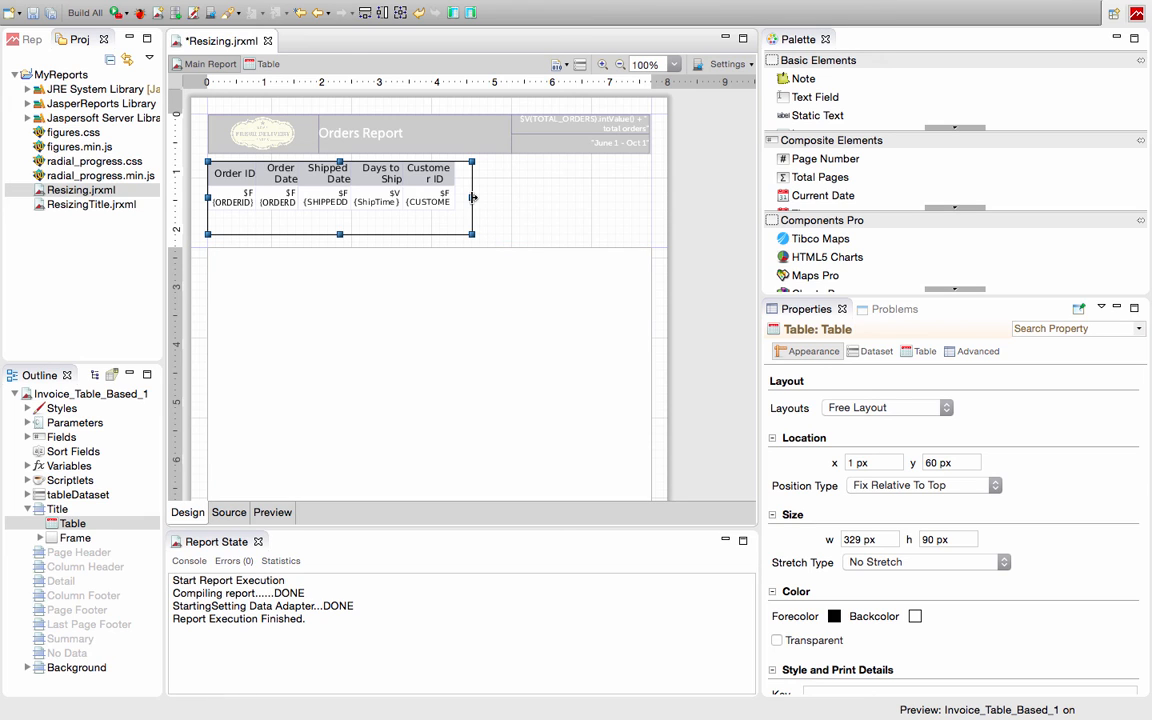
left_click_drag(472, 204, 572, 204)
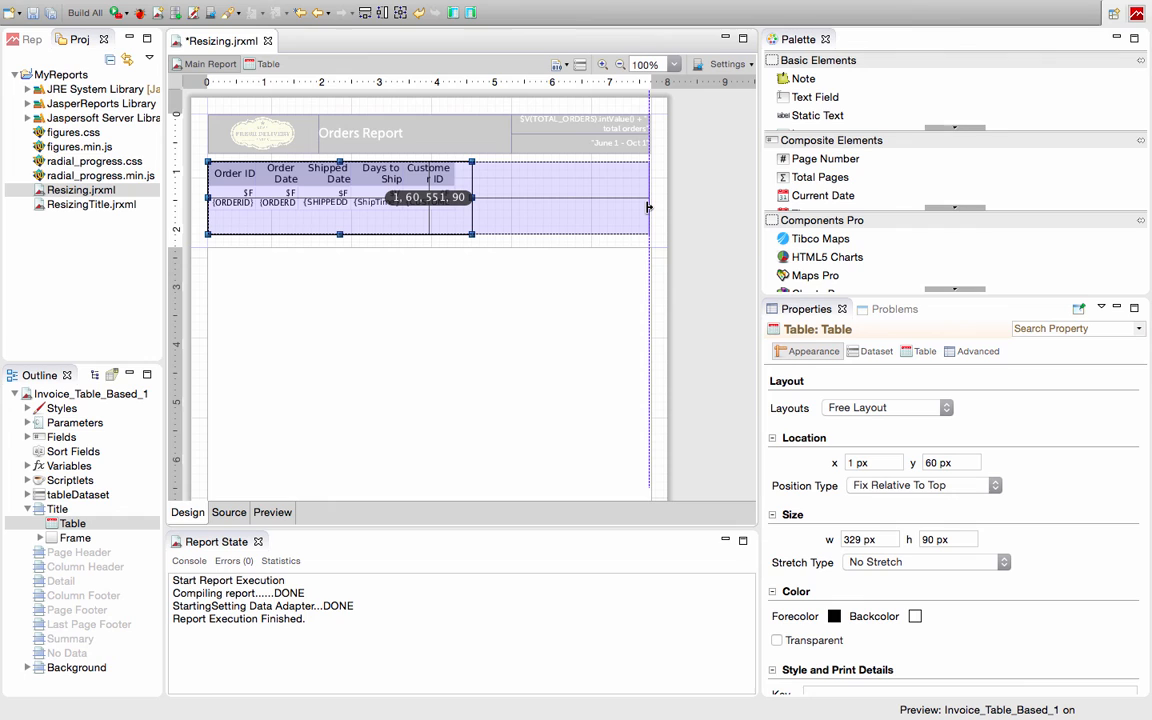
left_click_drag(472, 206, 648, 206)
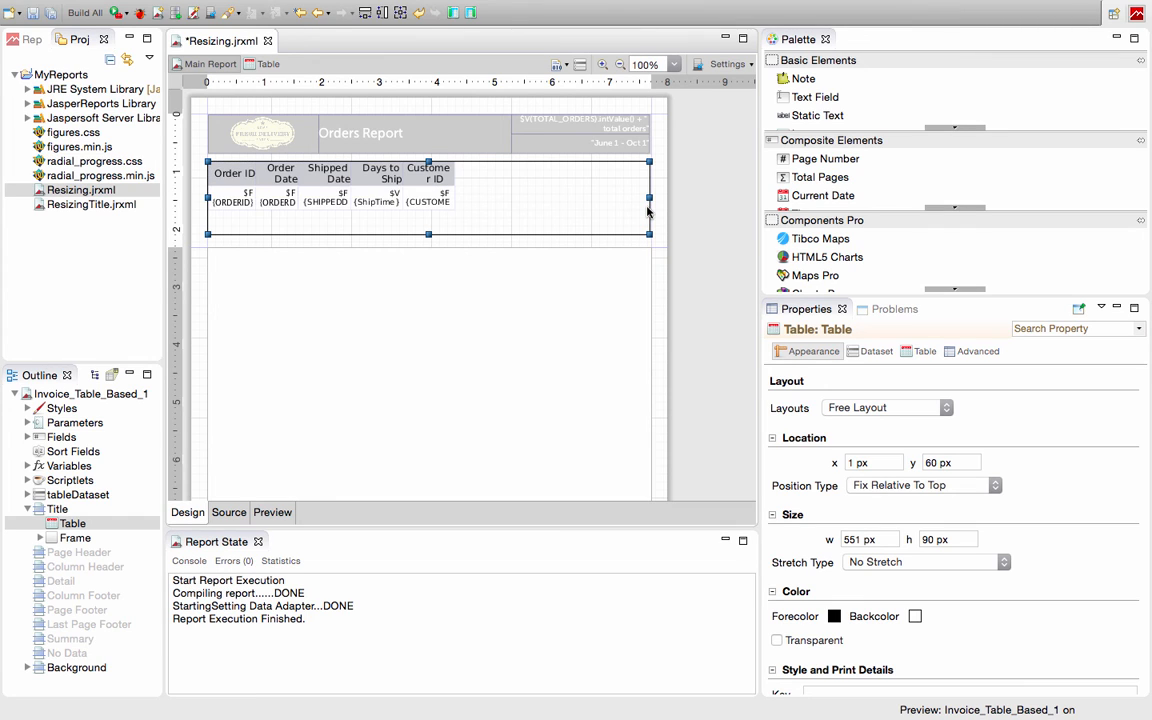
mouse_move(456, 182)
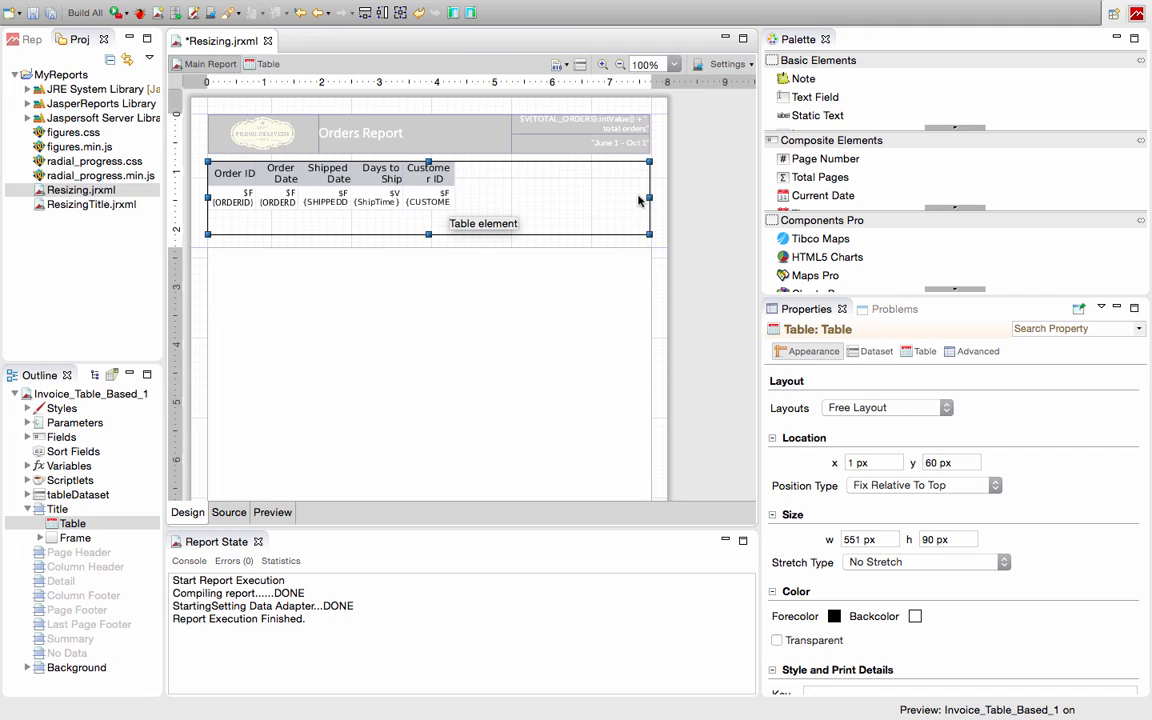
mouse_move(640, 248)
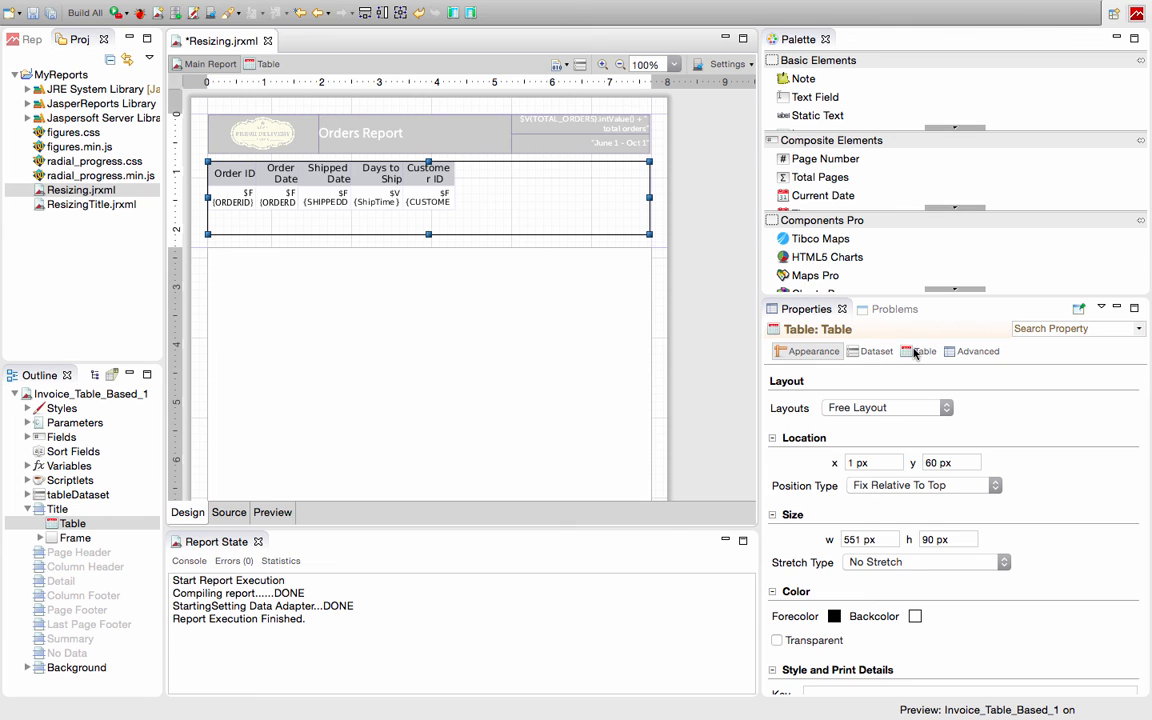
Enable 'Fit columns to table element' so the five columns span the 551-px width.
left_click(918, 352)
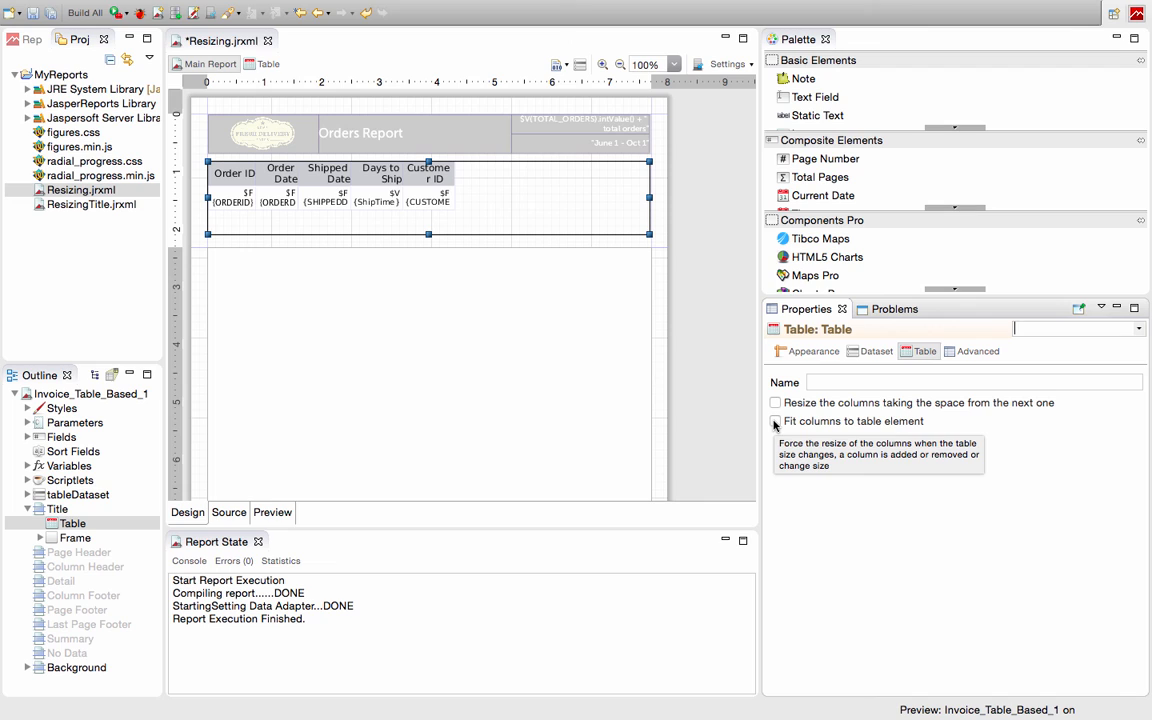
left_click(776, 420)
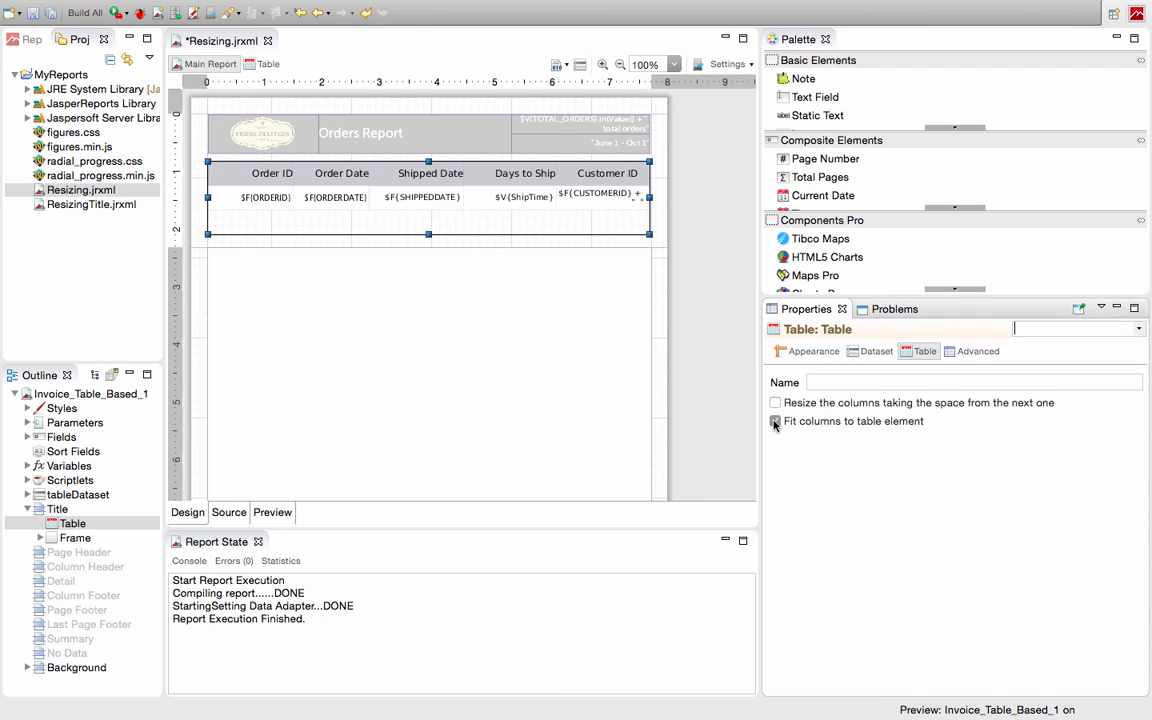
left_click(776, 420)
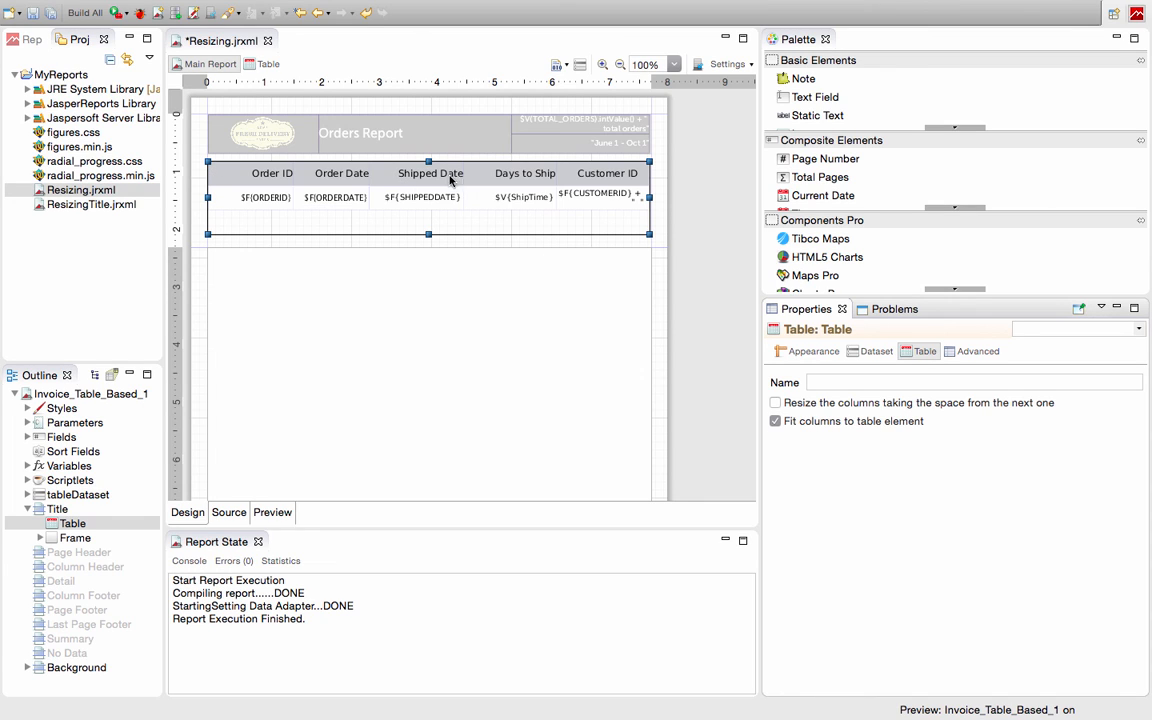